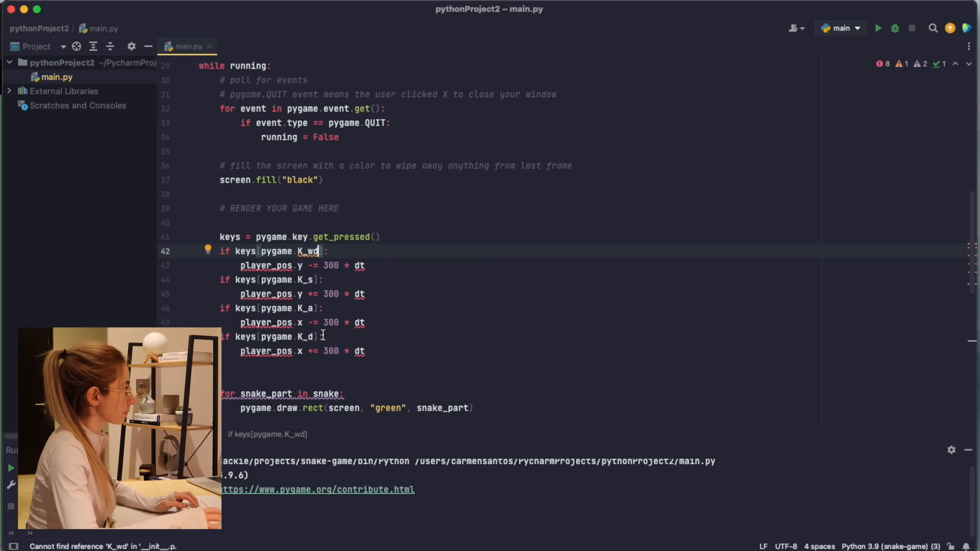
Correct the mistyped K_wd to pygame.K_w in the up-movement check.
key("Backspace")
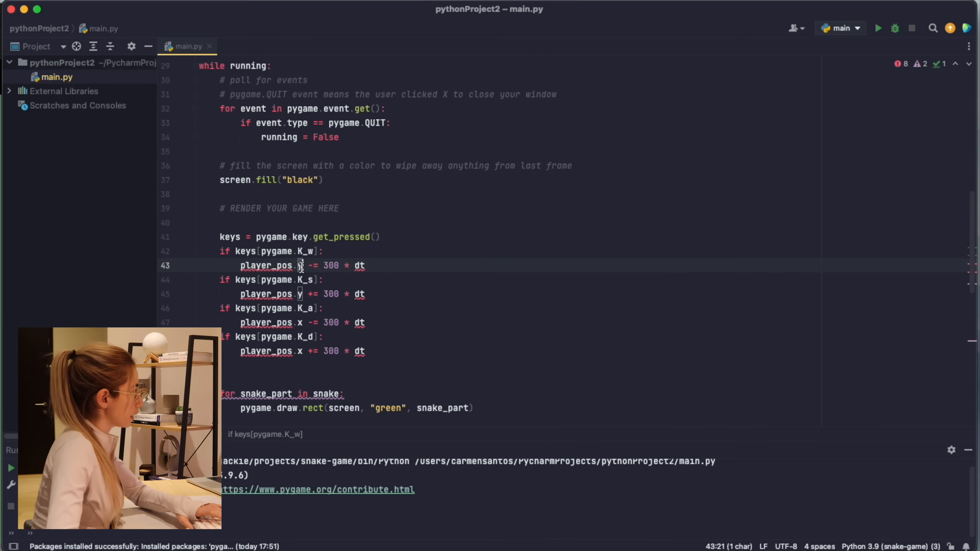